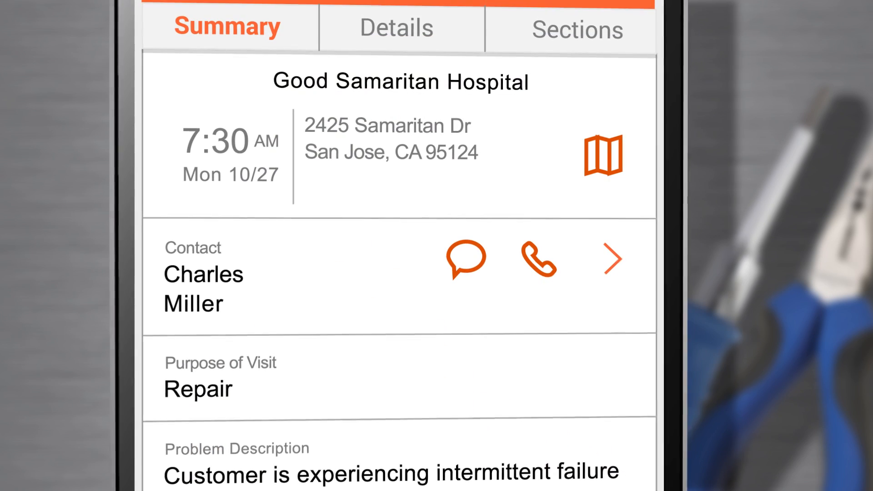
Open the Lists screen of search options from the Good Samaritan Hospital work order summary
left_click(538, 259)
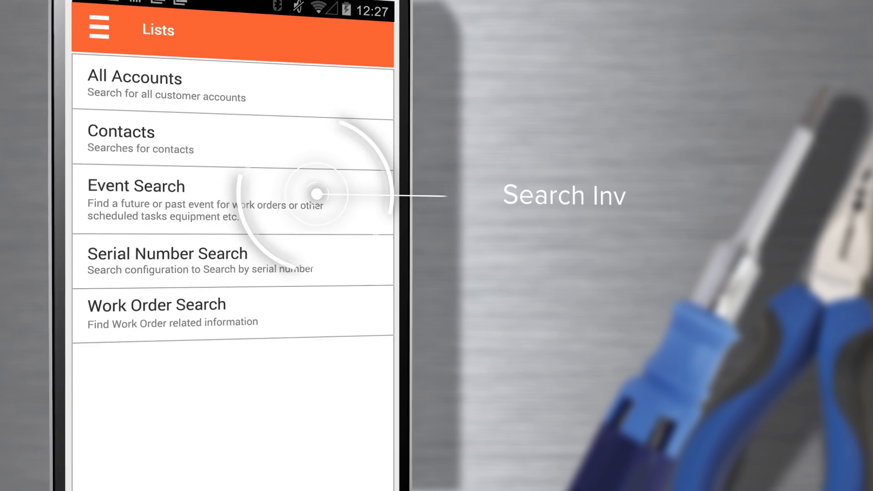
Search serial number AUX-123123 and open work order WO-00001089 from the three matches
left_click(167, 260)
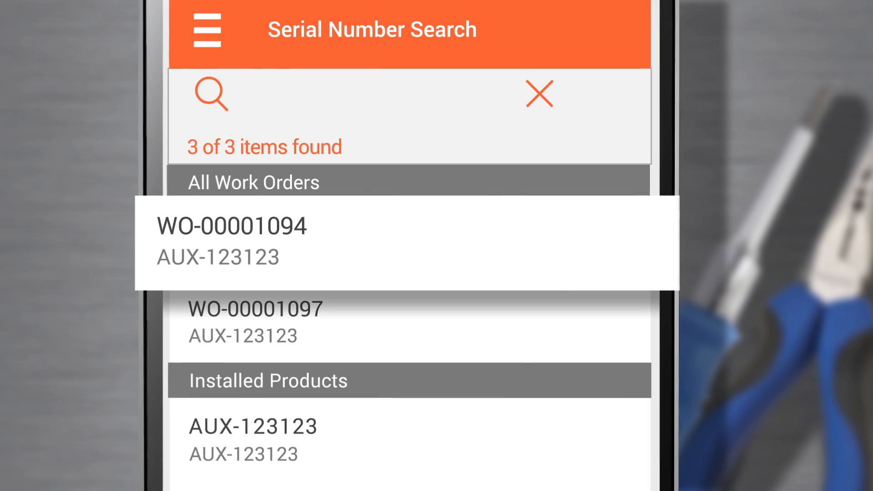
left_click(232, 225)
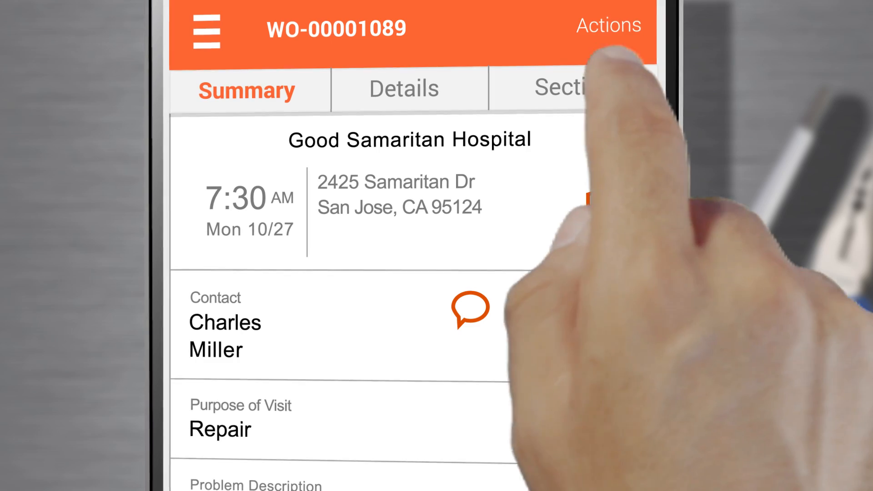
Choose Debrief Work Order from the Actions menu's Technician Toolbox
left_click(608, 25)
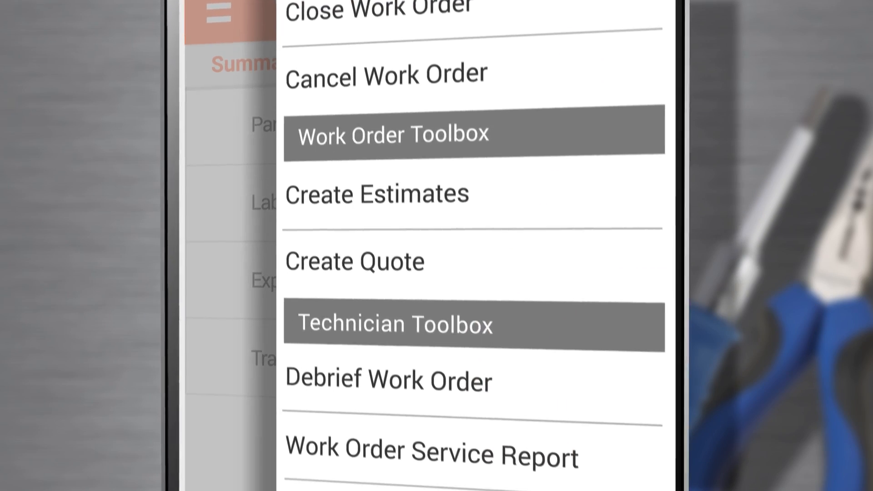
left_click(387, 381)
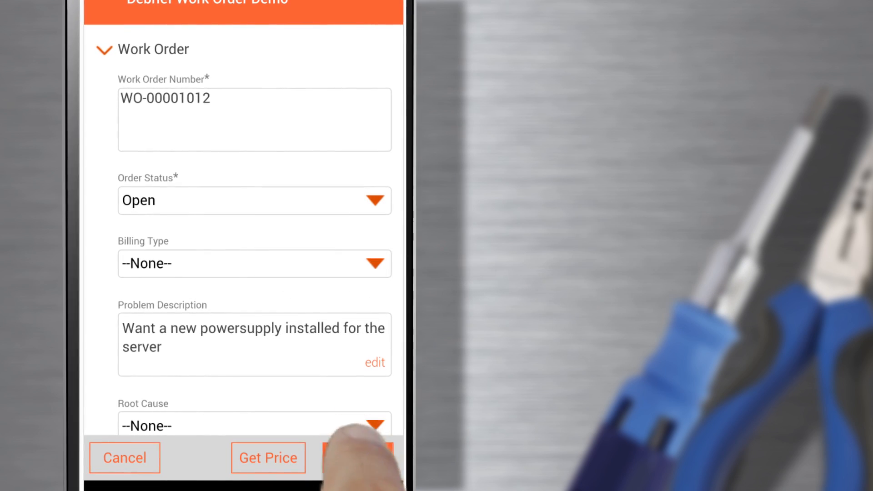
Save the debrief, fix the required Order Status, and update Work Performed to replaced transducer, fixed frayed wires
left_click(367, 458)
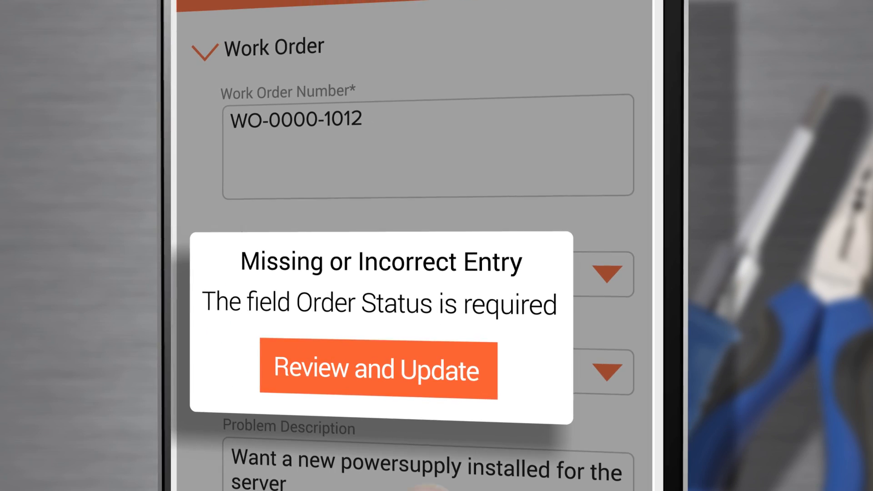
left_click(378, 371)
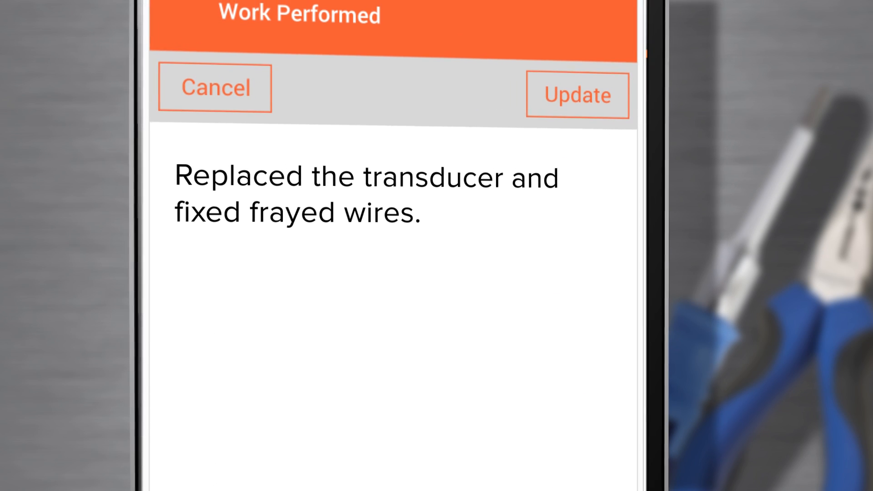
left_click(577, 95)
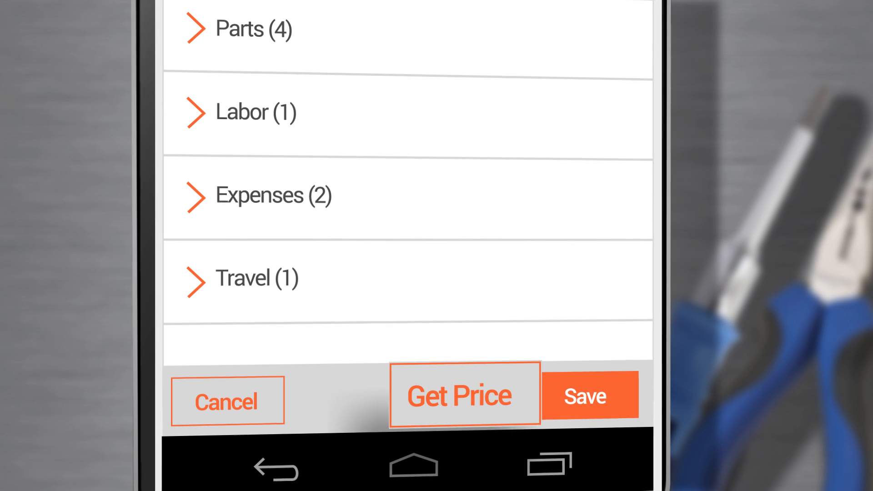
Price the debrief lines and save the customer's signature for WO-00001089
left_click(253, 111)
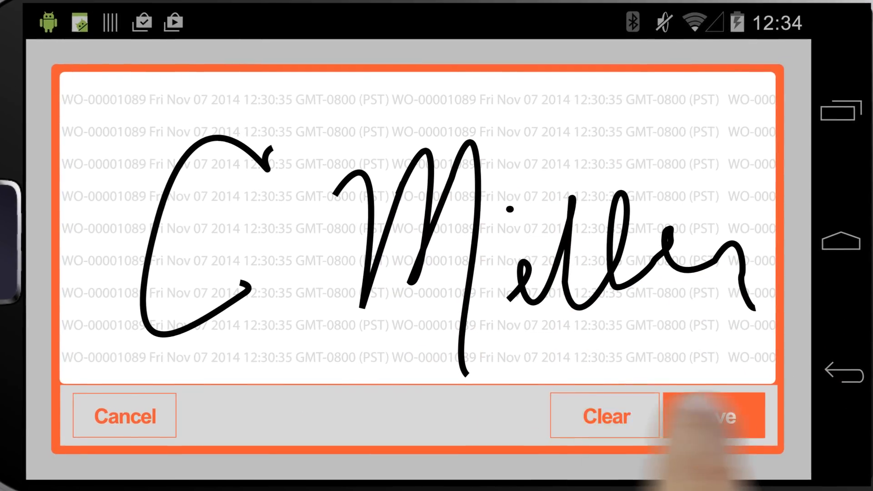
left_click(718, 415)
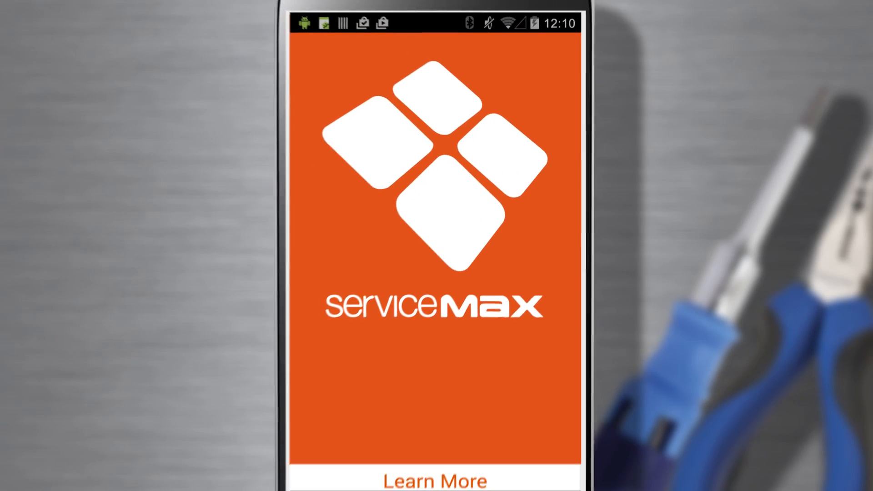